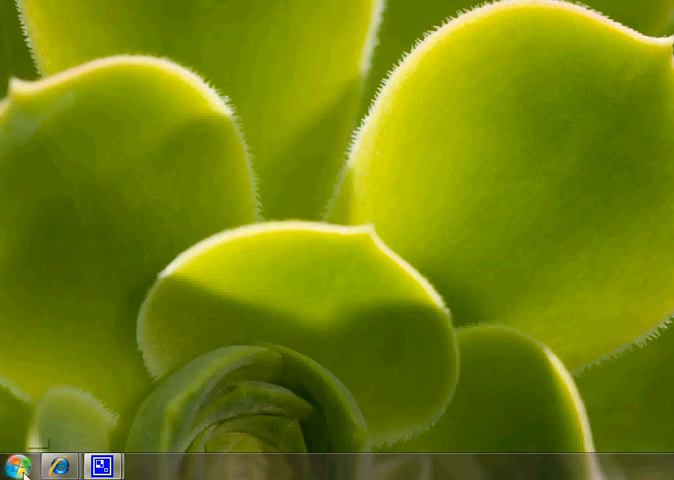
- Reach the Customize Start Menu dialog from the Start button's Taskbar and Start Menu Properties
{"action": "left_click", "coordinate": [12, 466]}
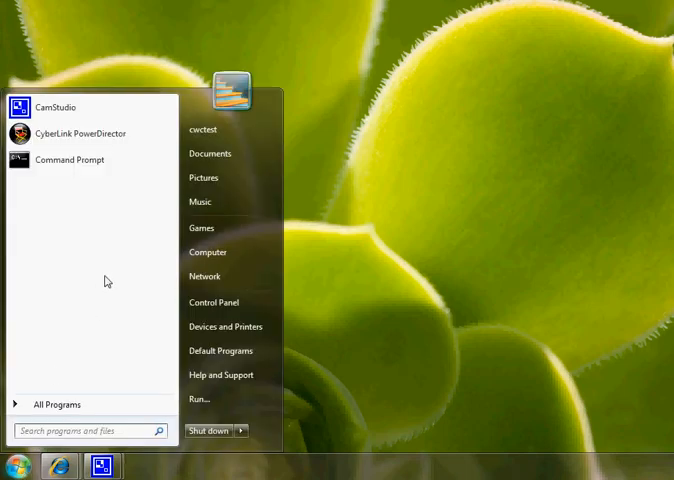
{"action": "mouse_move", "coordinate": [202, 228]}
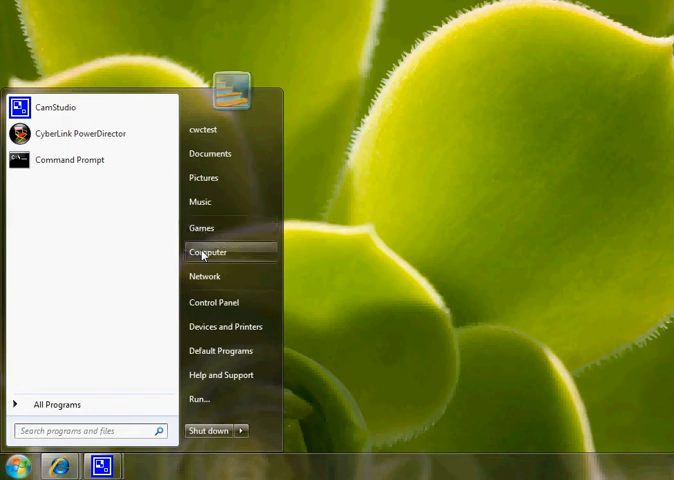
{"action": "mouse_move", "coordinate": [202, 228]}
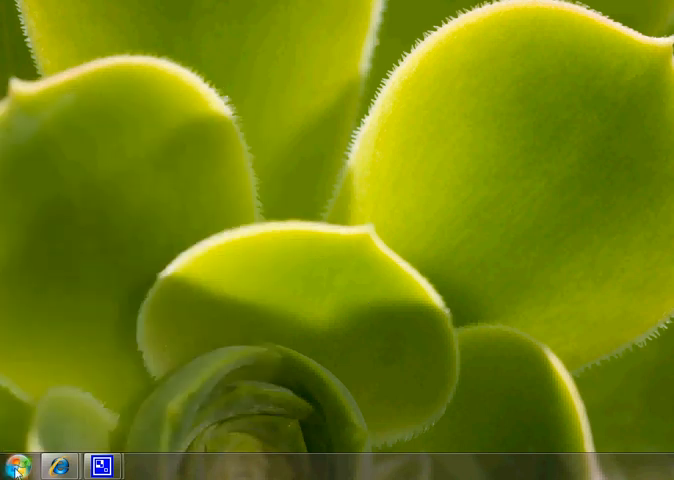
{"action": "mouse_move", "coordinate": [14, 464]}
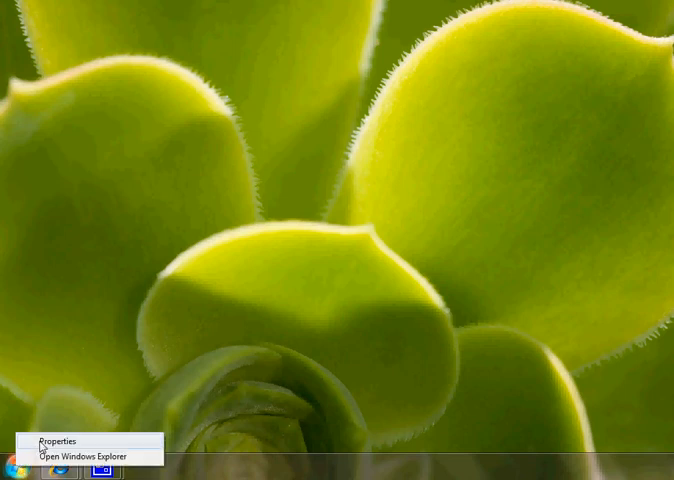
{"action": "left_click", "coordinate": [55, 440]}
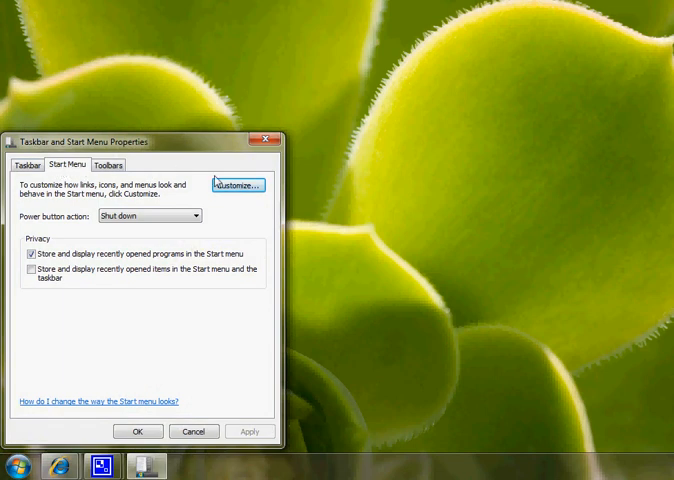
{"action": "left_click", "coordinate": [235, 184]}
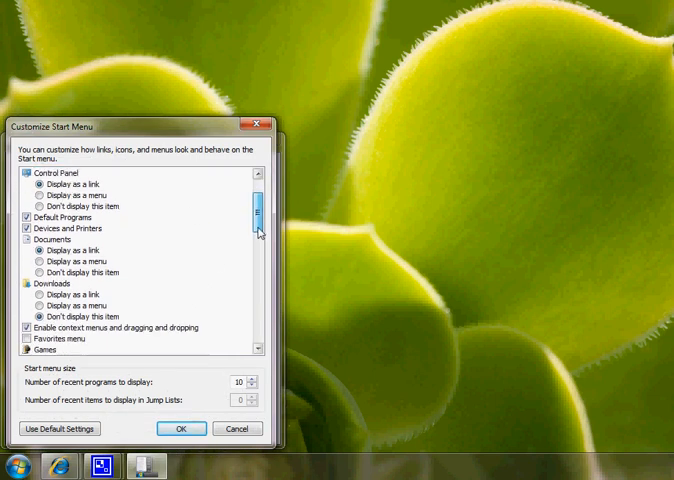
- Scroll the Customize list down to the Games entry
{"action": "scroll", "scroll_direction": "down", "scroll_amount": 3}
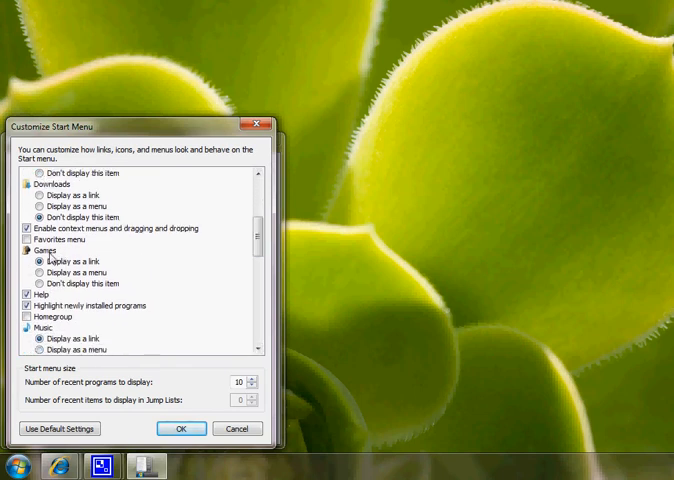
{"action": "mouse_move", "coordinate": [46, 290]}
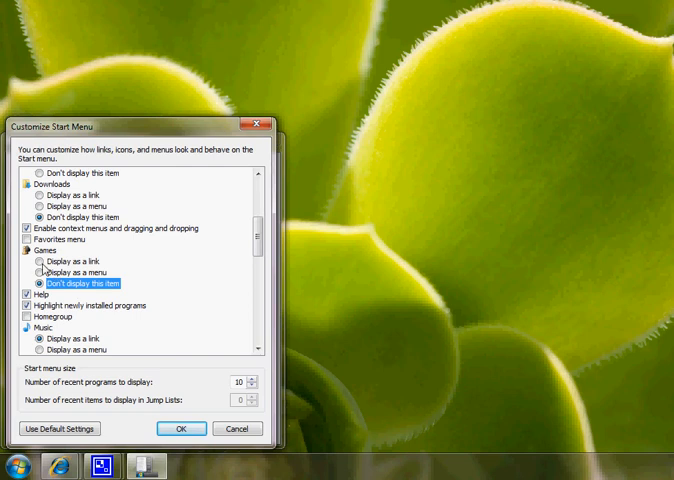
{"action": "mouse_move", "coordinate": [42, 290]}
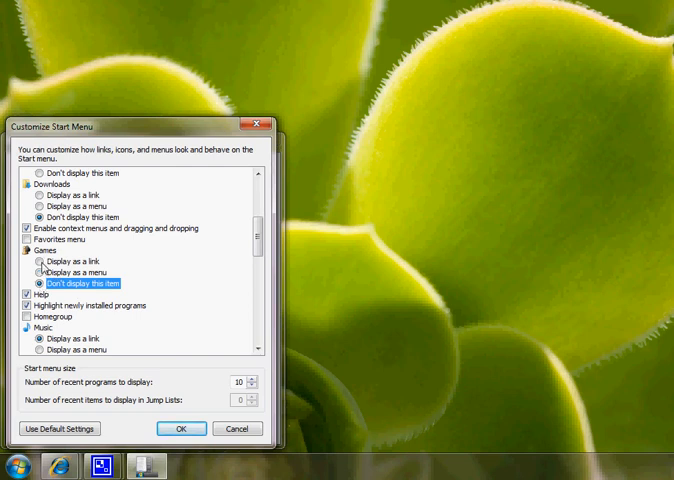
- Keep Games as 'Don't display this item', confirm both dialogs, and verify Games is gone from the Start menu
{"action": "left_click", "coordinate": [33, 289]}
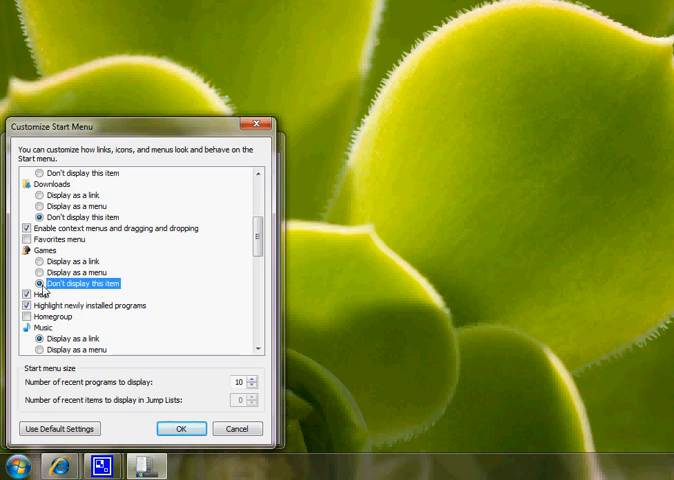
{"action": "left_click", "coordinate": [182, 428]}
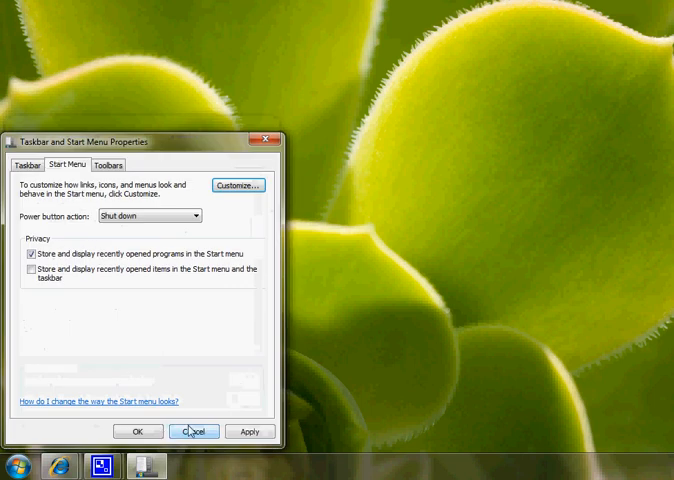
{"action": "left_click", "coordinate": [194, 431]}
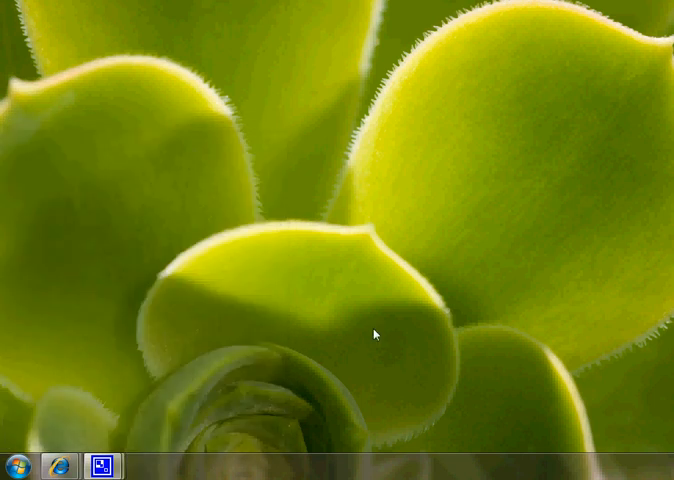
{"action": "left_click", "coordinate": [12, 464]}
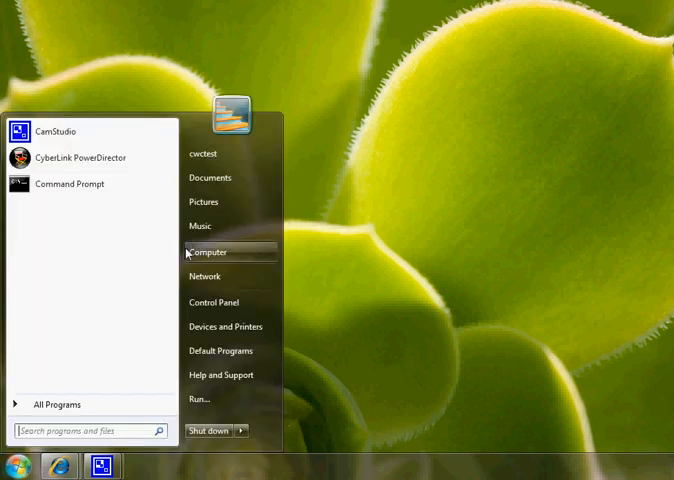